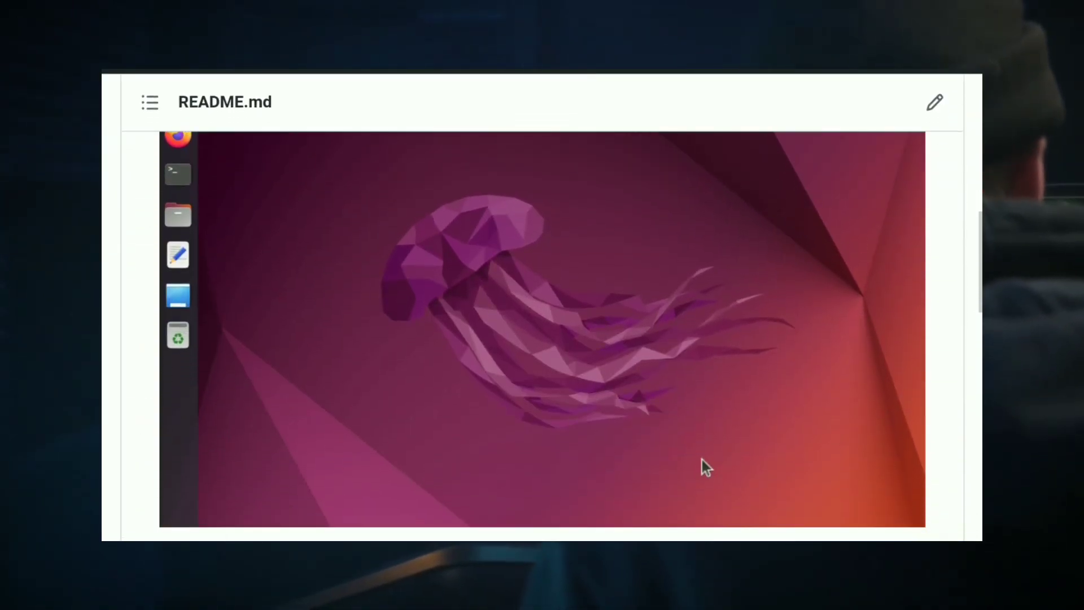
pyautogui.scroll(-3)
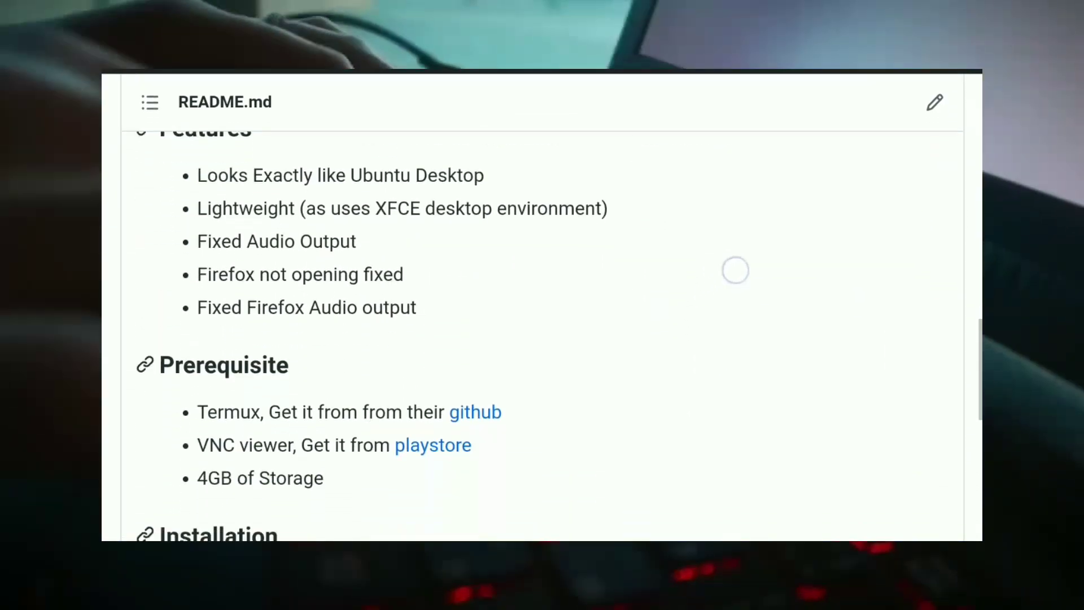